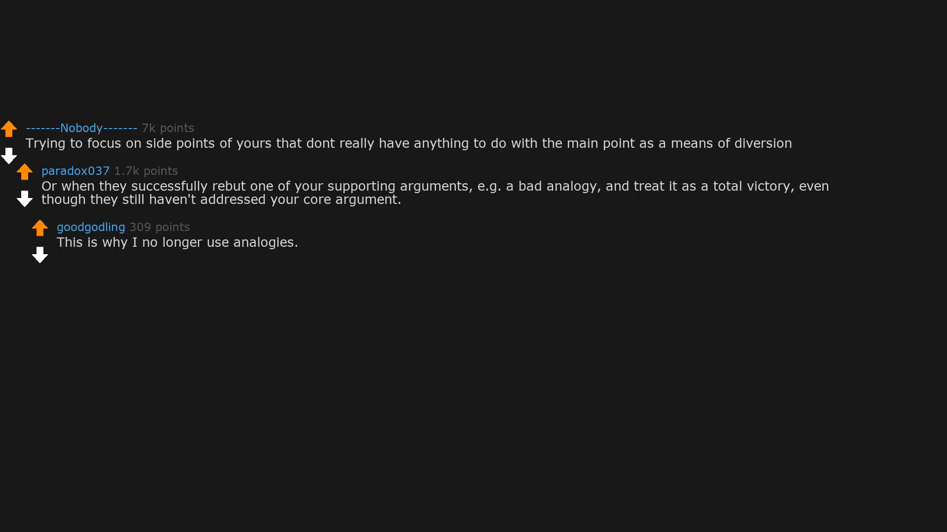
{"action": "type", "text": "There is no perfect analogy."}
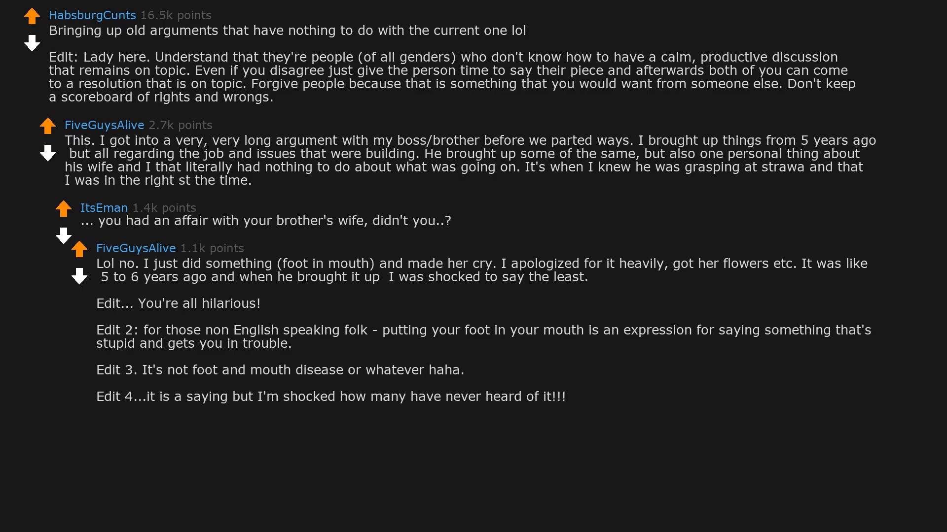
{"action": "scroll", "scroll_direction": "down", "scroll_amount": 3}
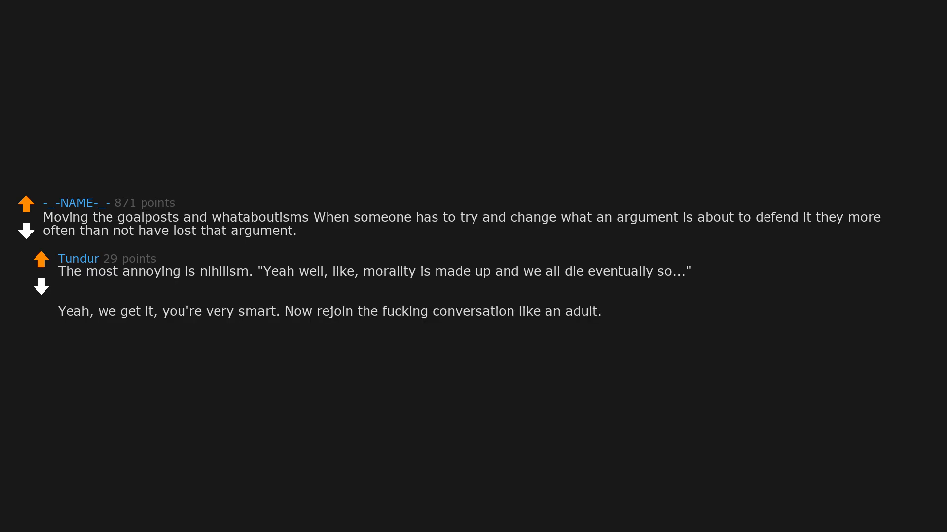
{"action": "scroll", "scroll_direction": "up", "scroll_amount": 3}
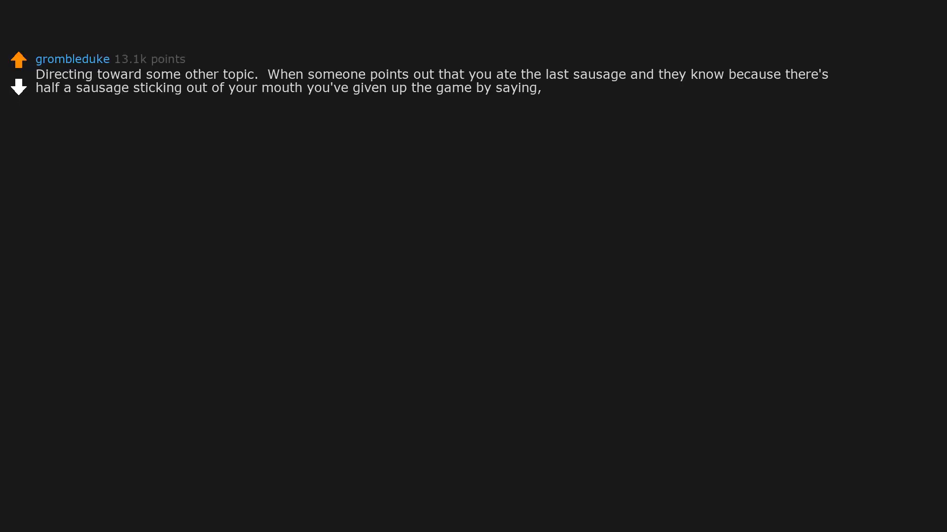